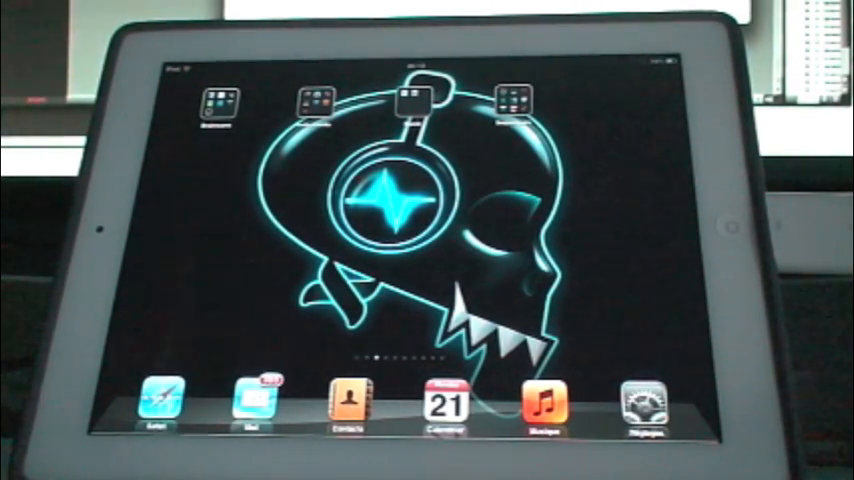
# Open the Brainwave folder at the top of the home screen to reveal its apps.
pyautogui.click(212, 100)
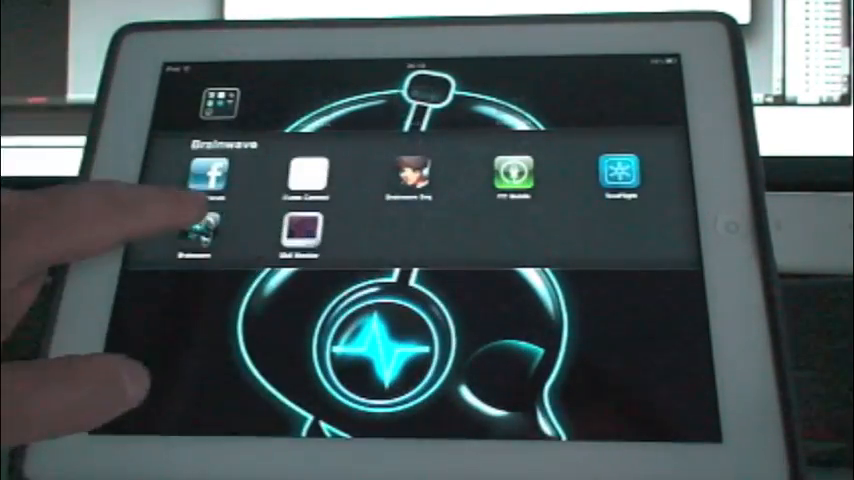